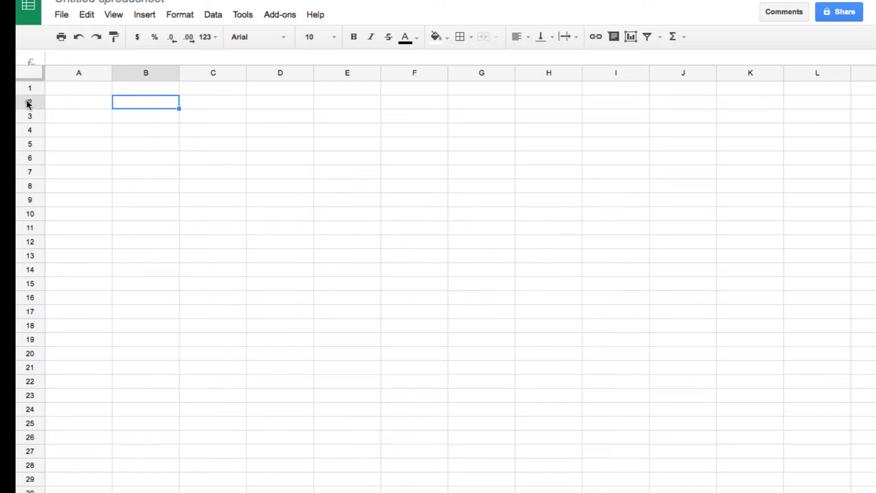
Explore selecting row 2, column B, cell B4 and row 1 before entering headers.
click(26, 102)
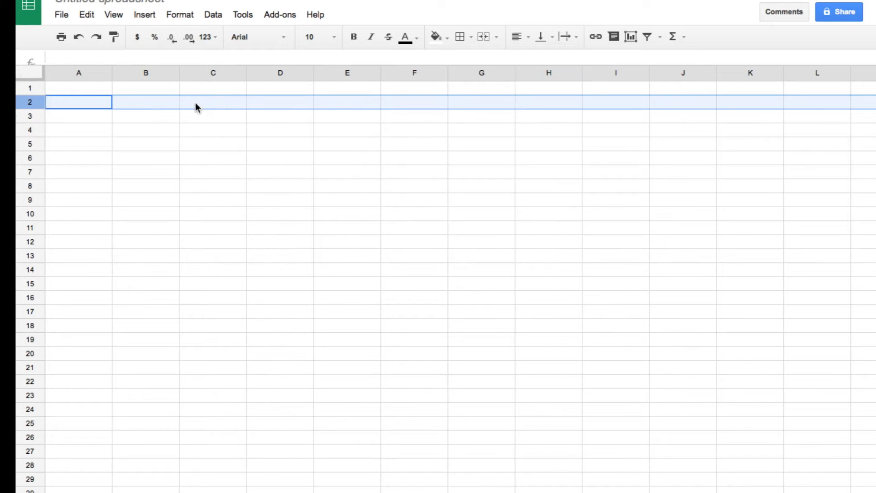
click(145, 73)
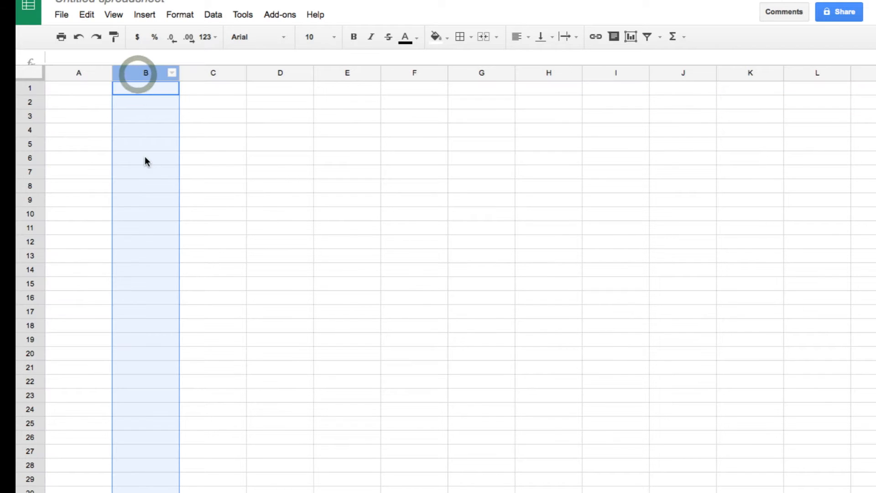
click(146, 130)
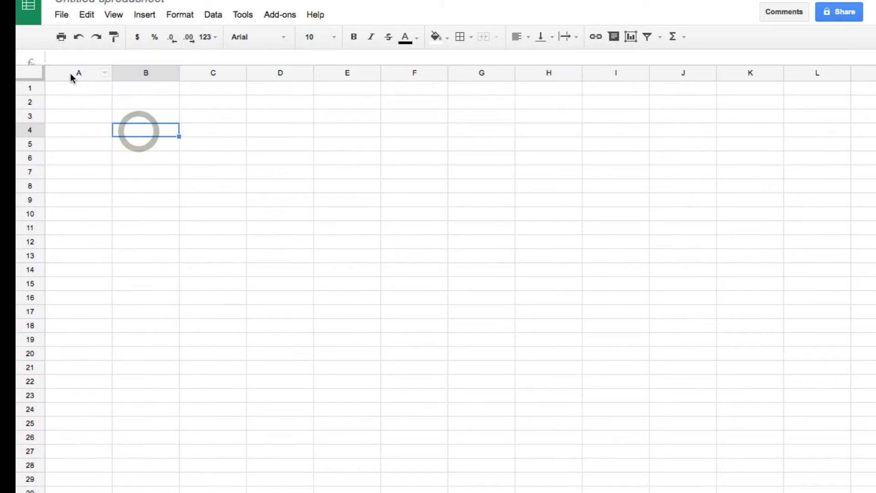
click(146, 73)
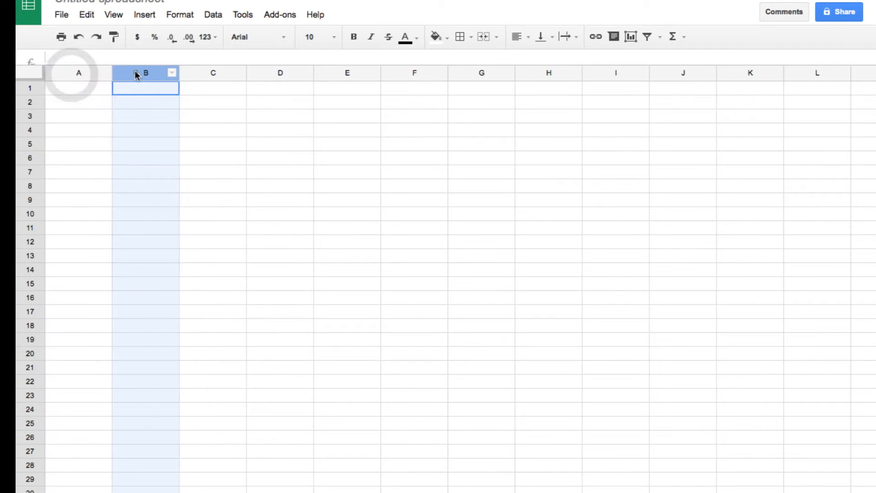
click(279, 73)
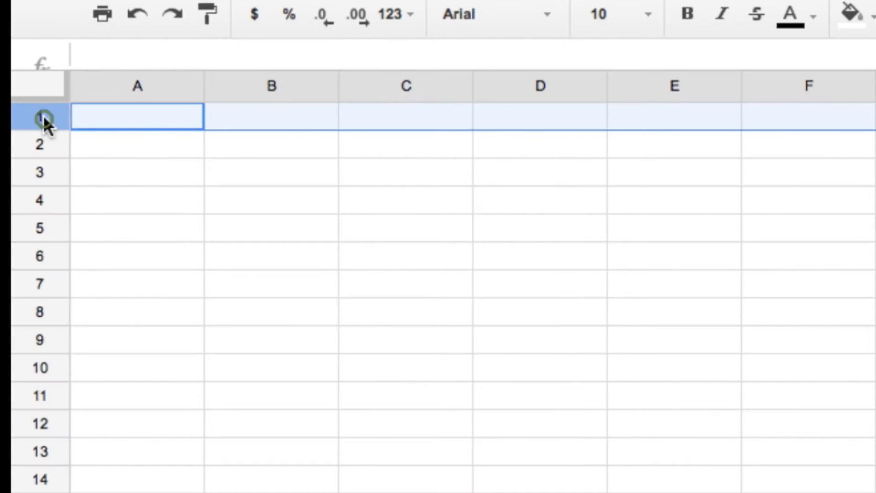
click(38, 172)
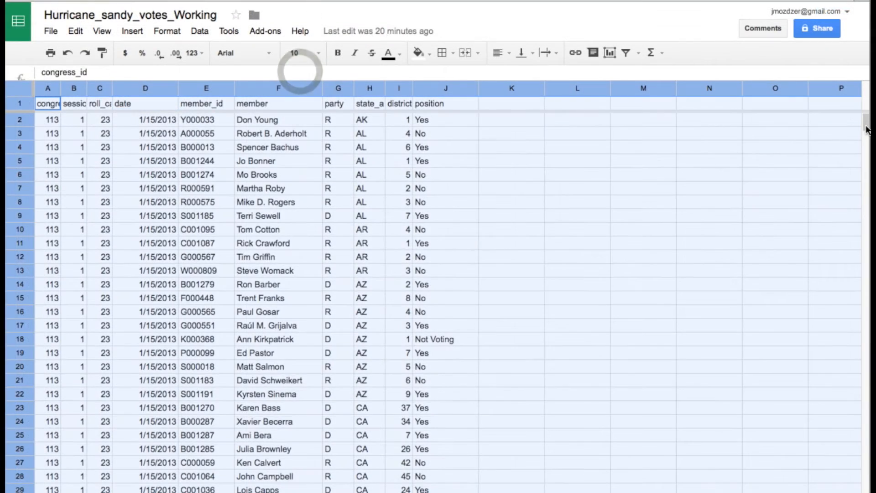
scroll(down, 3)
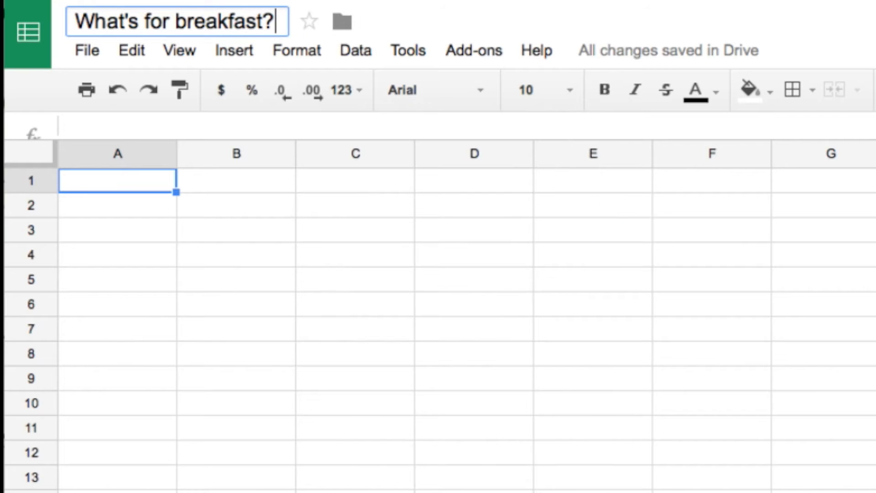
Enter the headers Name and Food in row 1 and move to A2 for the names.
text(Name)
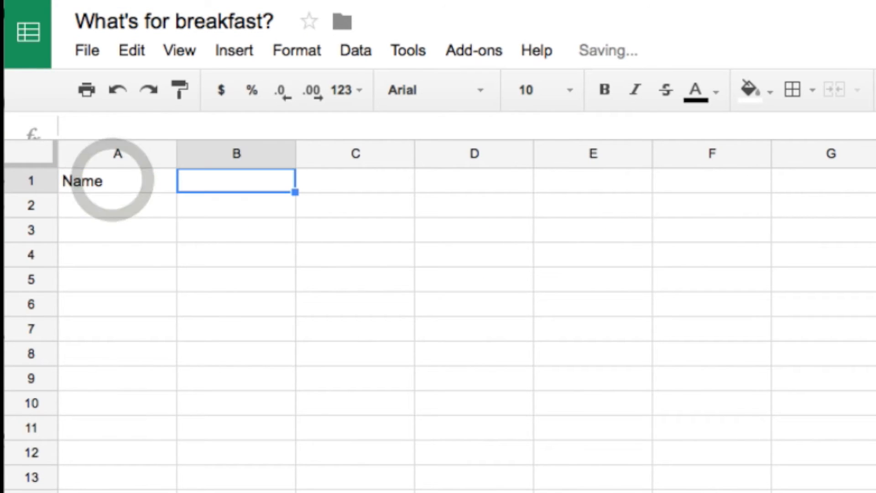
text(Food)
click(355, 180)
text(Drink)
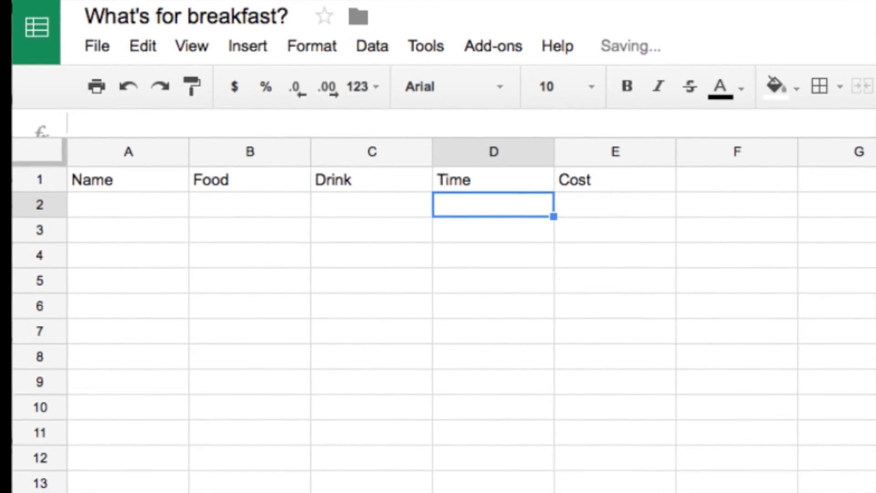
click(116, 204)
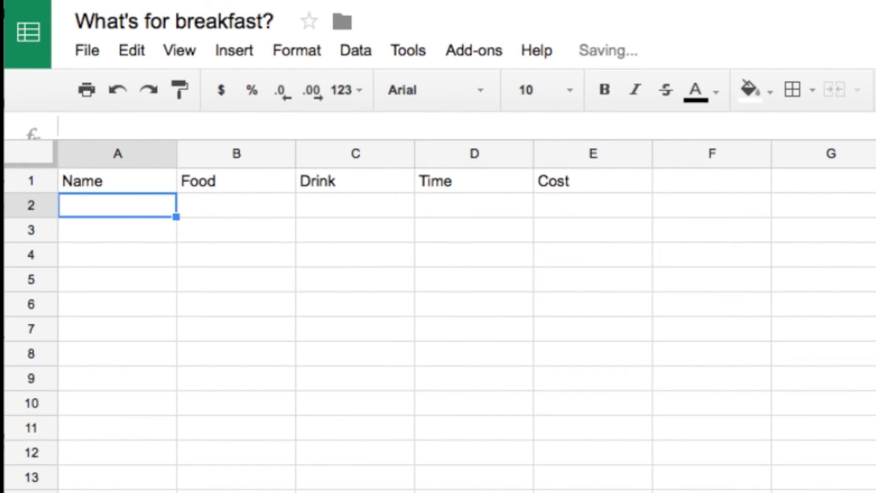
Enter Ludwig, Wolfgang and Johann down the Name column.
text(Ludw)
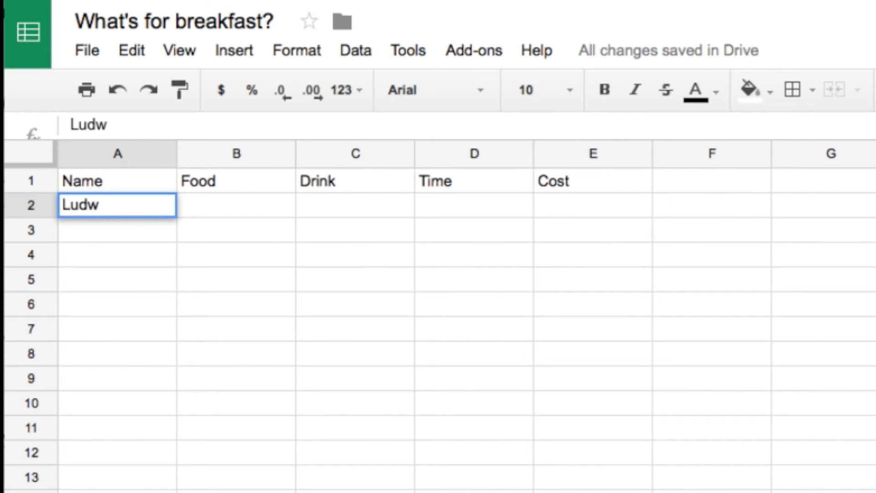
text(ig)
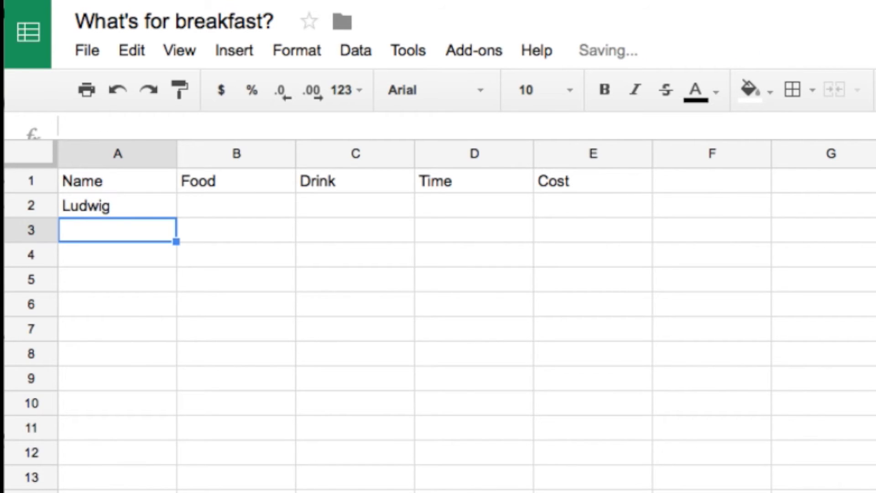
text(Wolfgang)
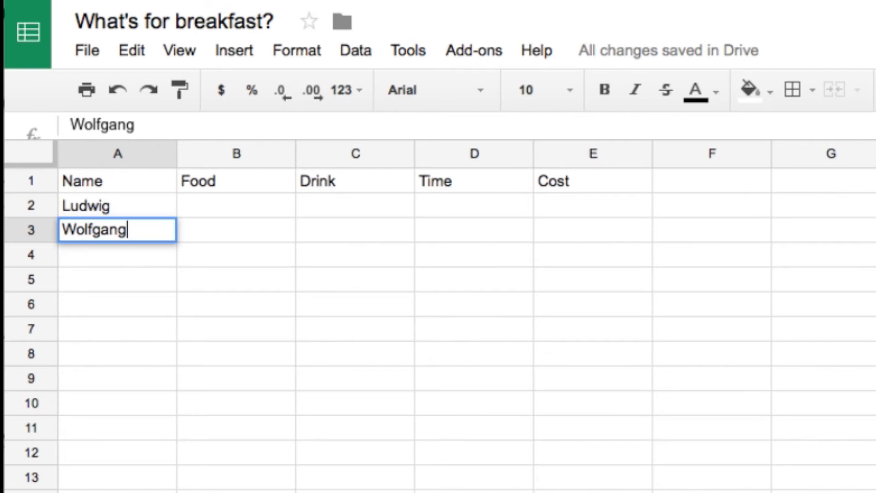
text(Johann)
click(355, 205)
text(Coffee)
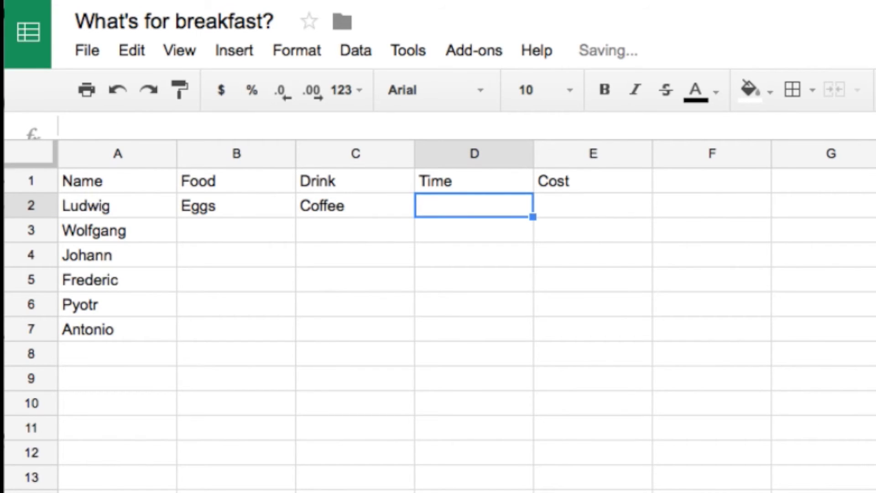
Enter breakfast times 5:46 and 7 a.m with $3 costs for the last people.
text(5:46)
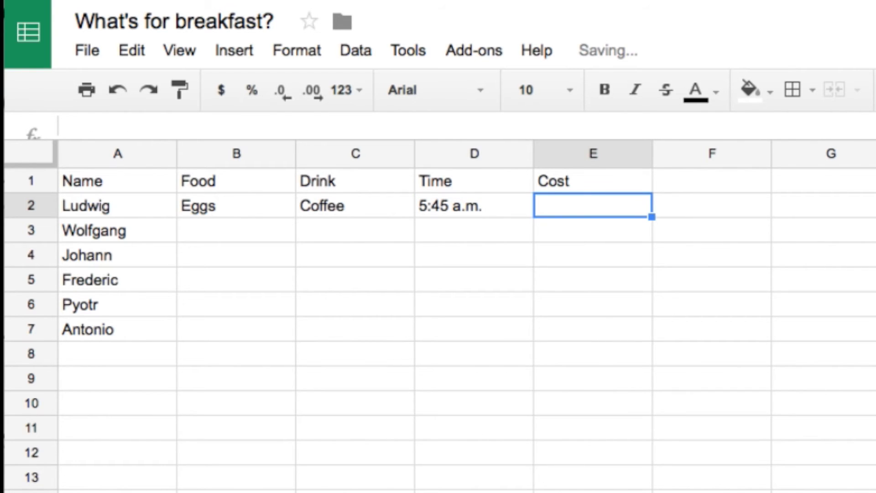
text($3)
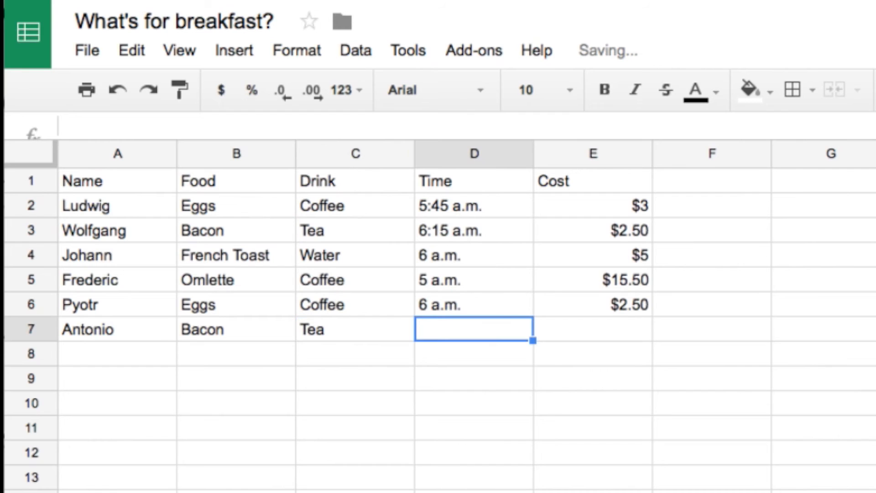
text(7 a.m)
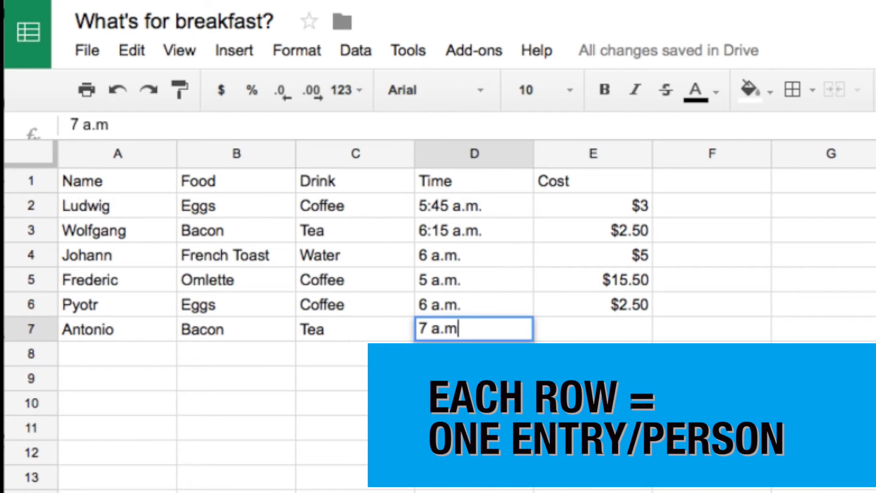
key(Tab)
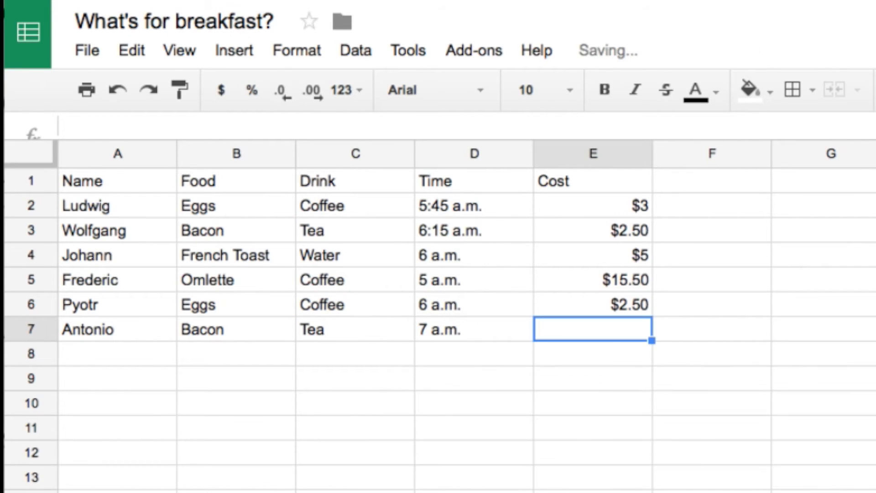
text($3.50)
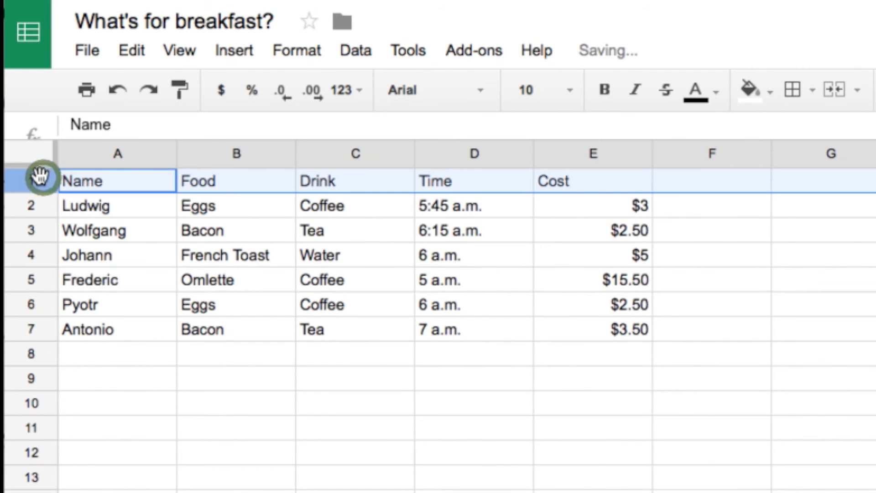
Make the Name/Food/Drink/Time/Cost header row bold.
click(603, 90)
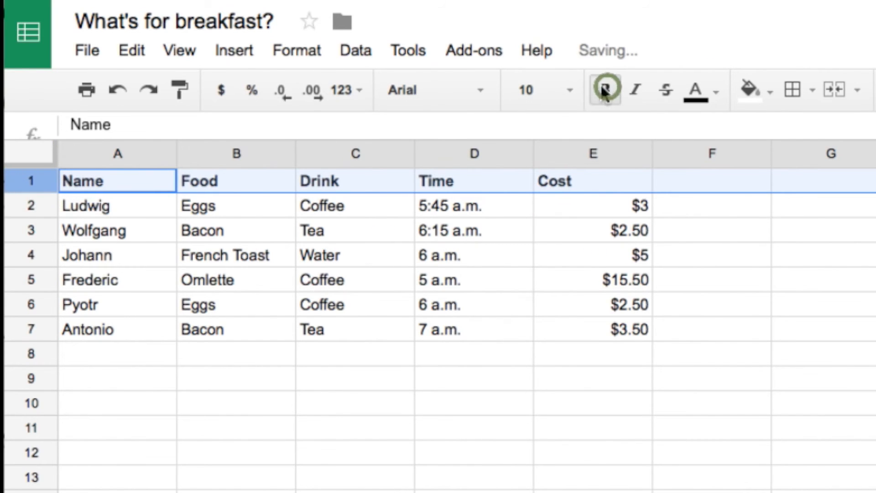
click(118, 153)
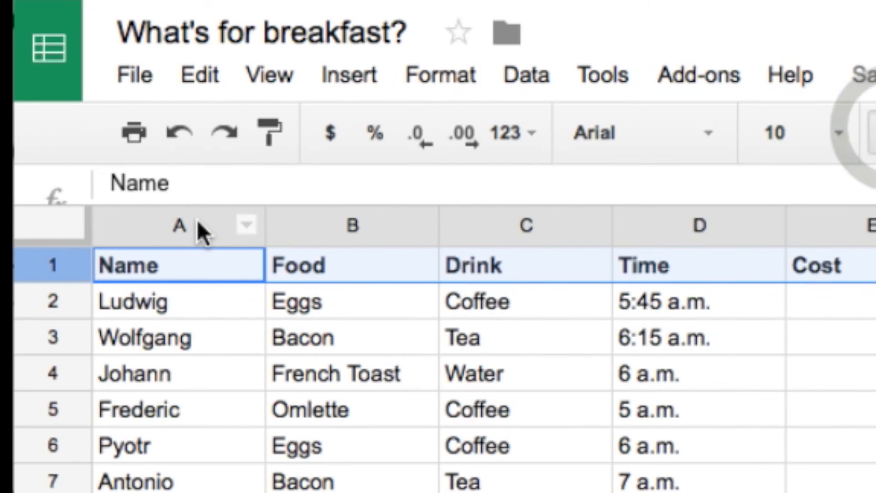
click(179, 226)
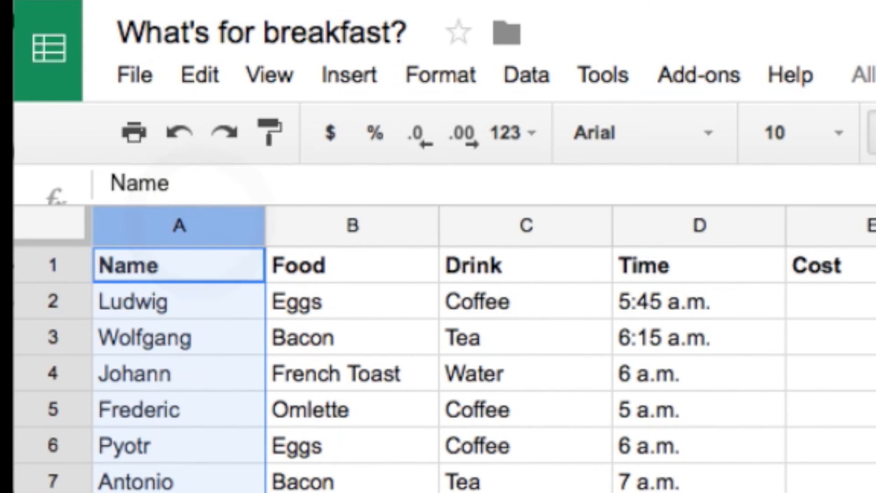